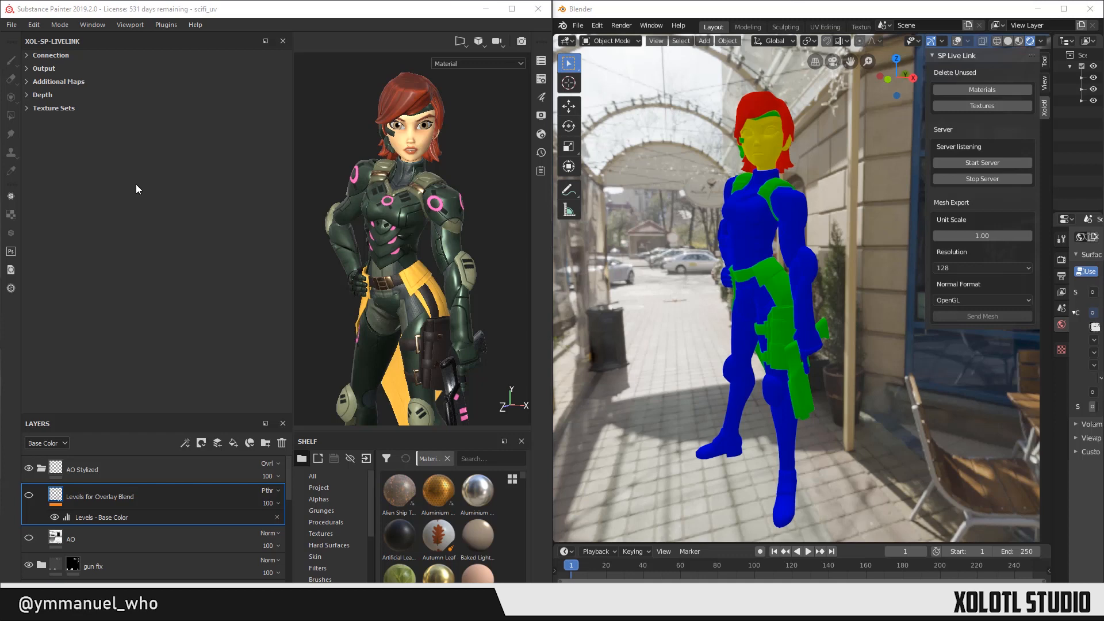
Point the live-link connection at Blender with the Cycles / Eevee renderer and check the preset.
click(52, 55)
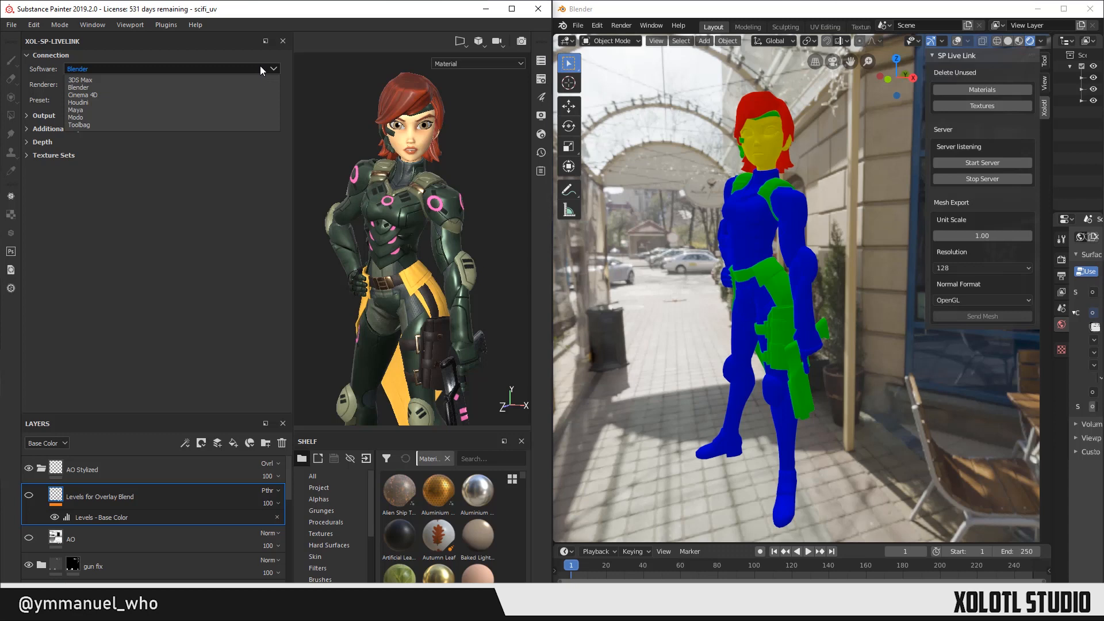
mouse_move(209, 71)
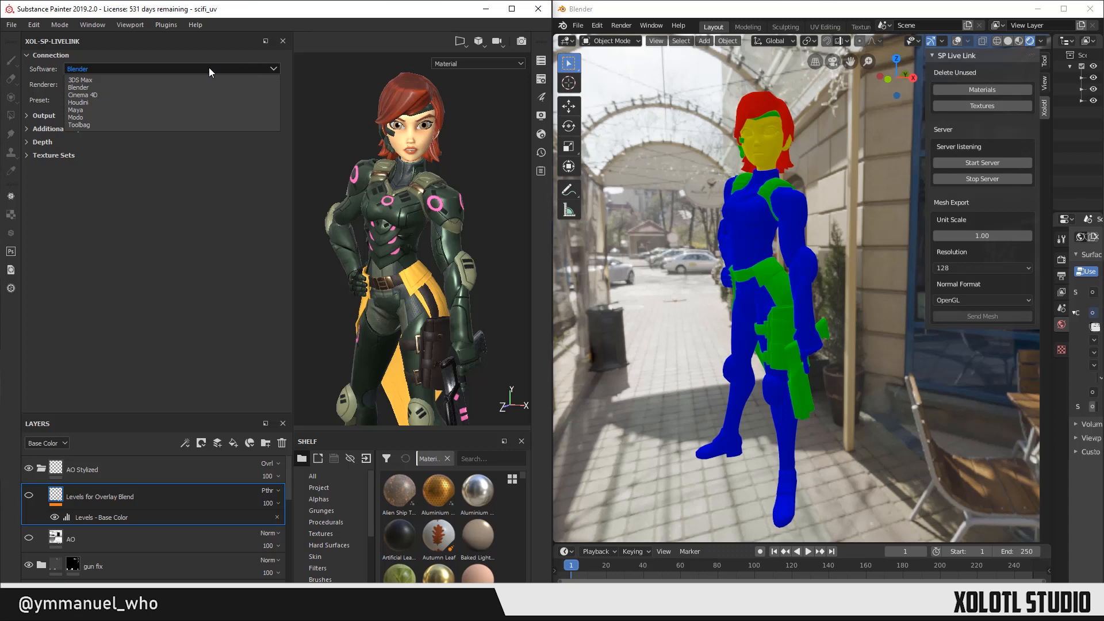
click(77, 87)
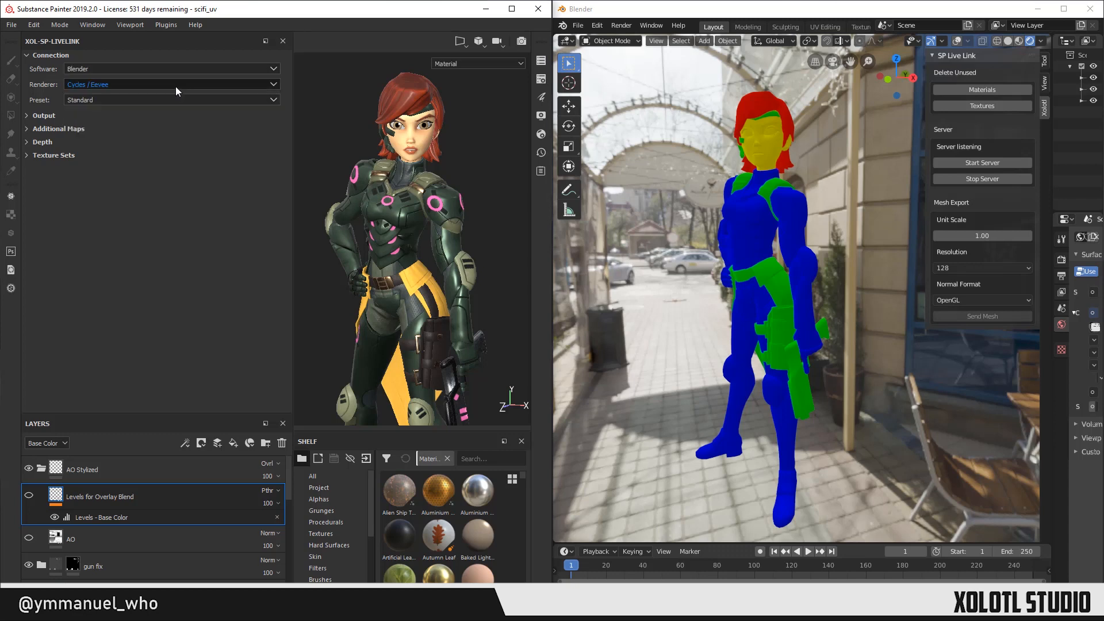
click(171, 83)
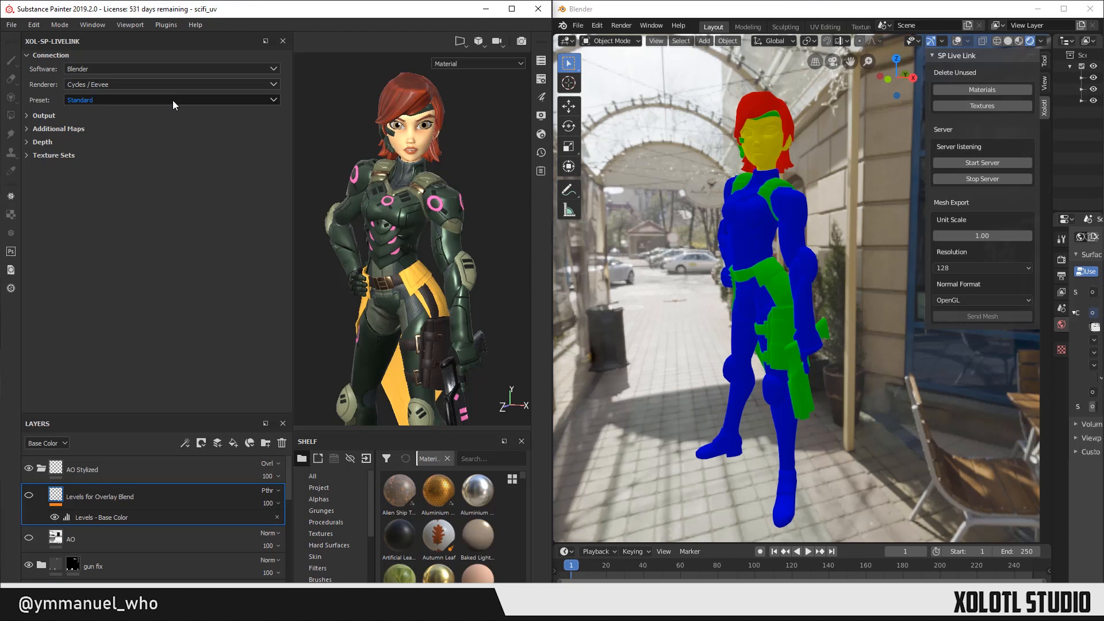
Choose the Standard material preset instead of Standard (Packed).
click(172, 100)
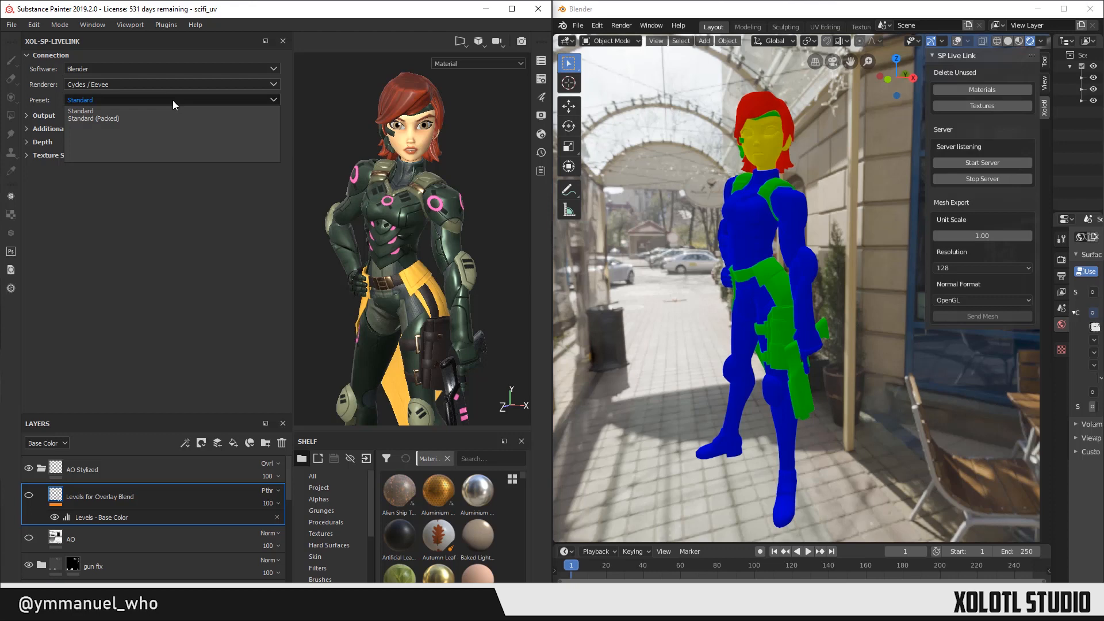
click(80, 110)
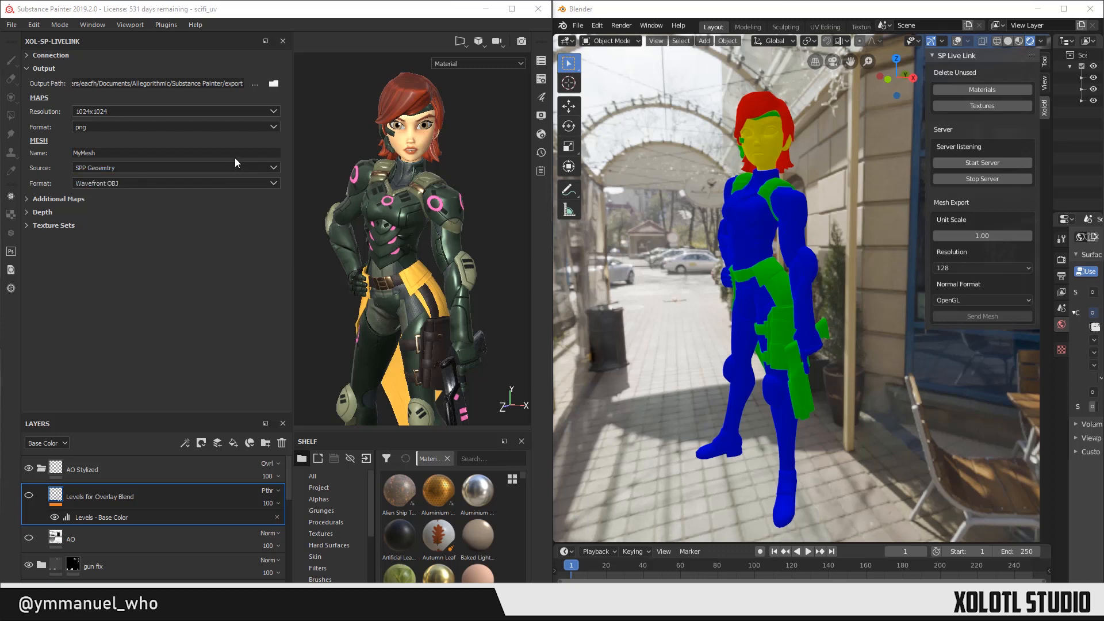
mouse_move(226, 140)
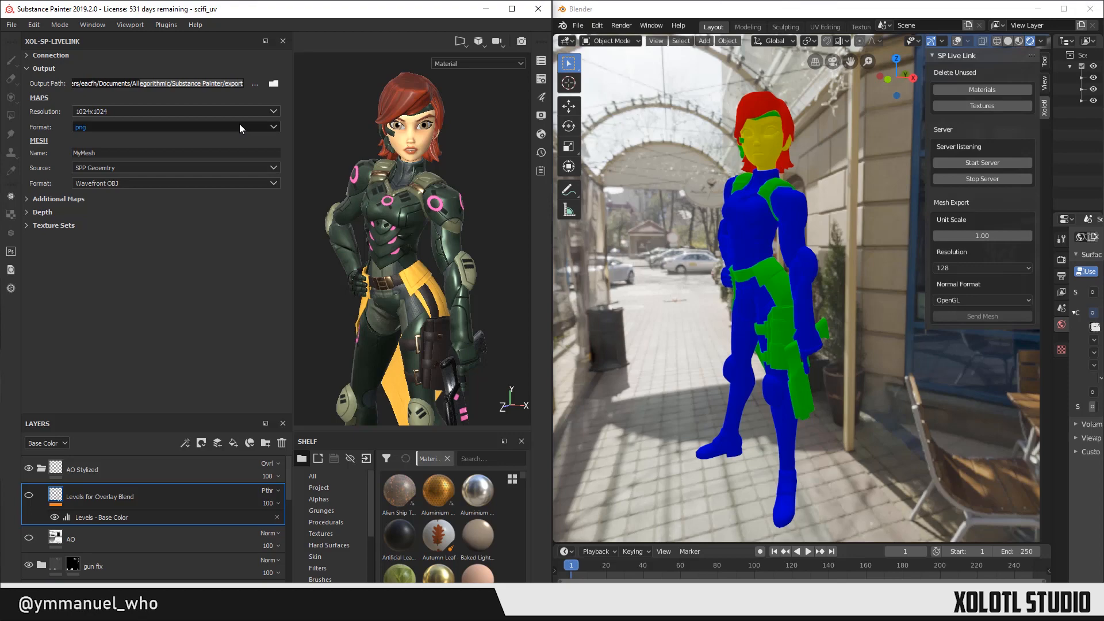
Confirm 1024x1024 PNG maps and Wavefront OBJ mesh, then browse to the output path.
click(254, 84)
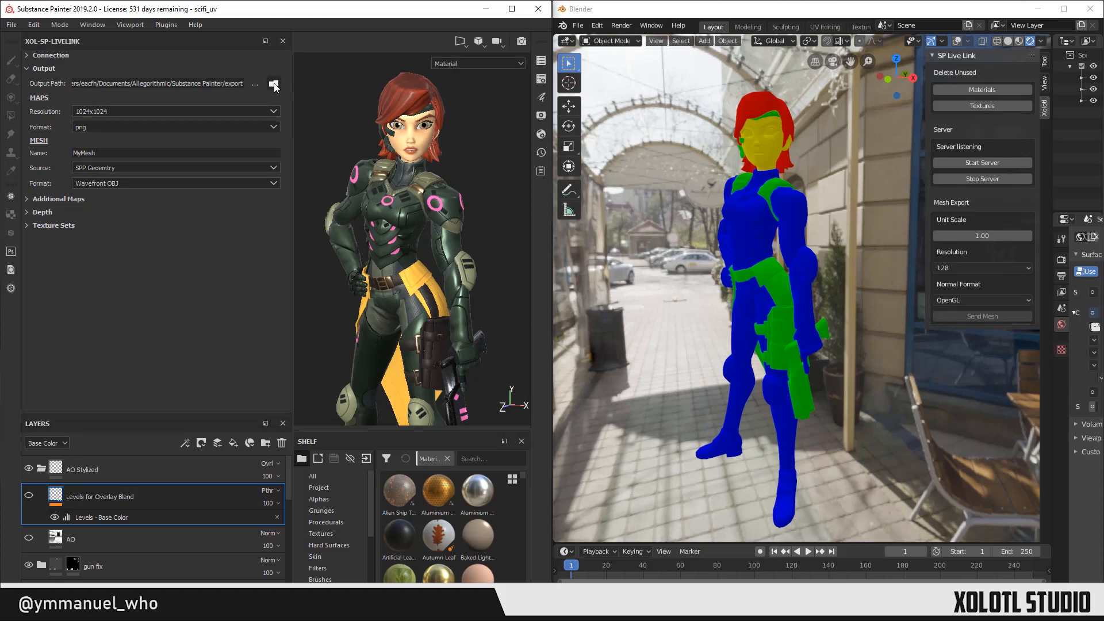
click(273, 84)
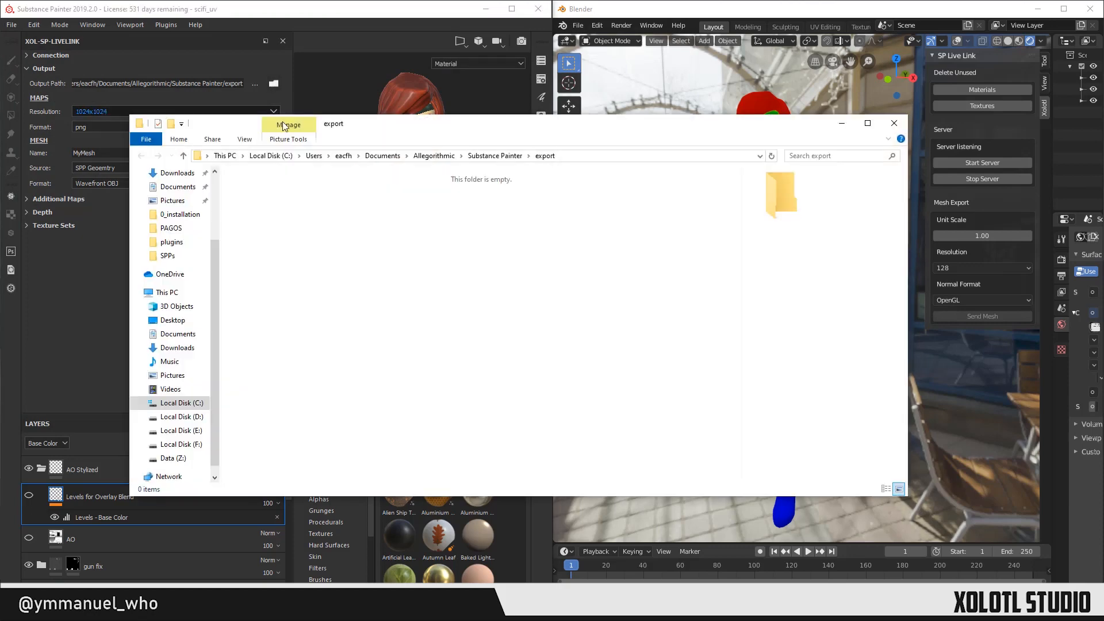
Close the empty live-link export folder in File Explorer.
click(893, 123)
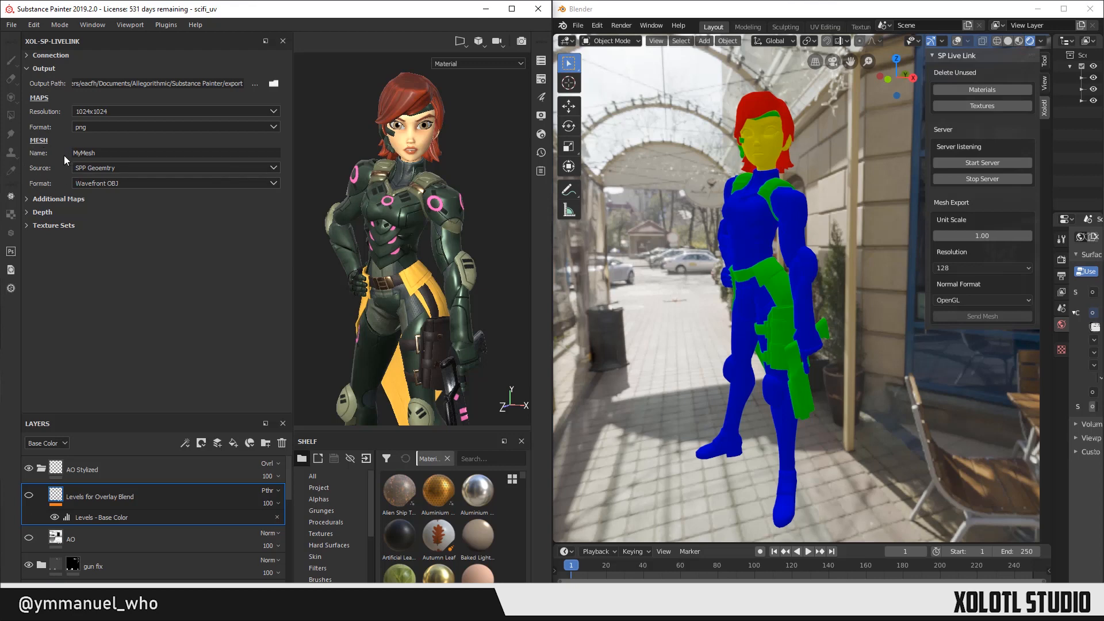
mouse_move(54, 124)
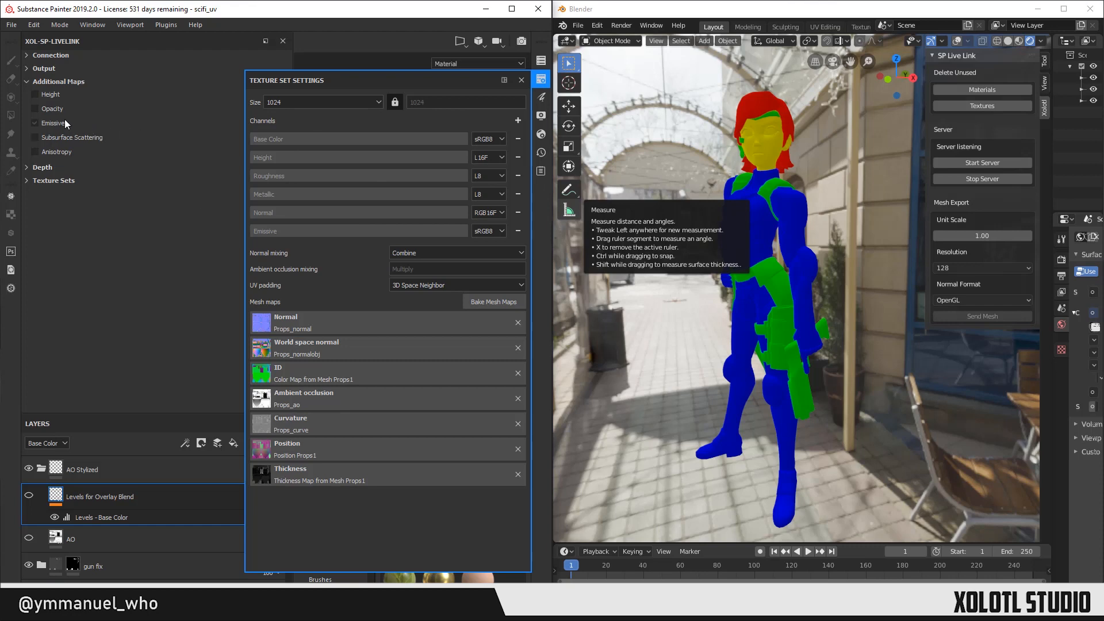
Expand Additional Maps alongside Texture Set Settings to compare channels.
click(520, 80)
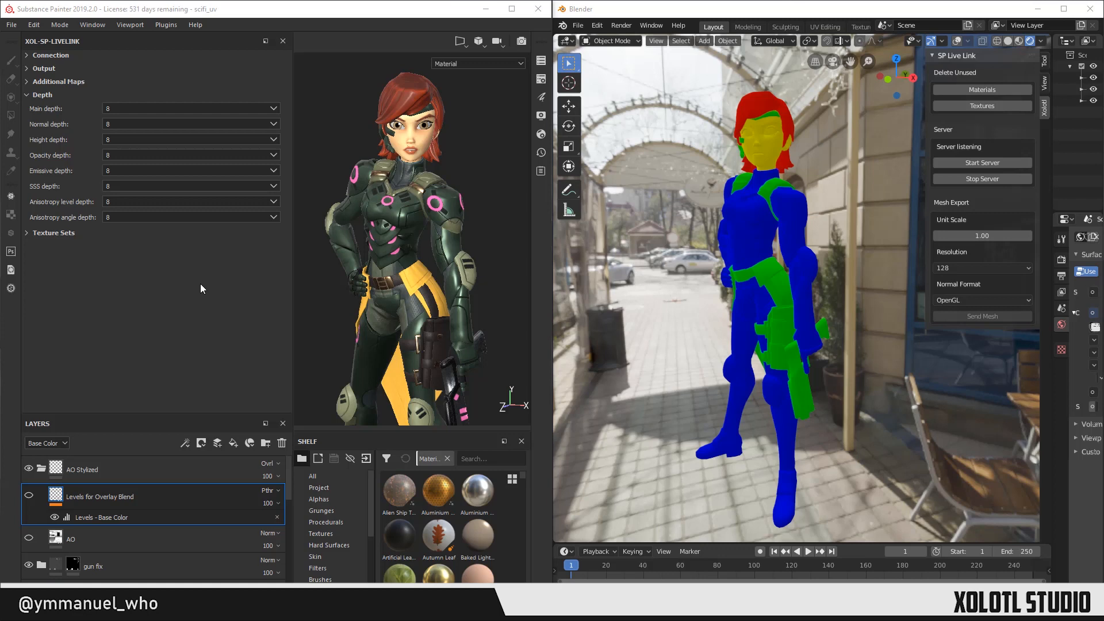
mouse_move(219, 296)
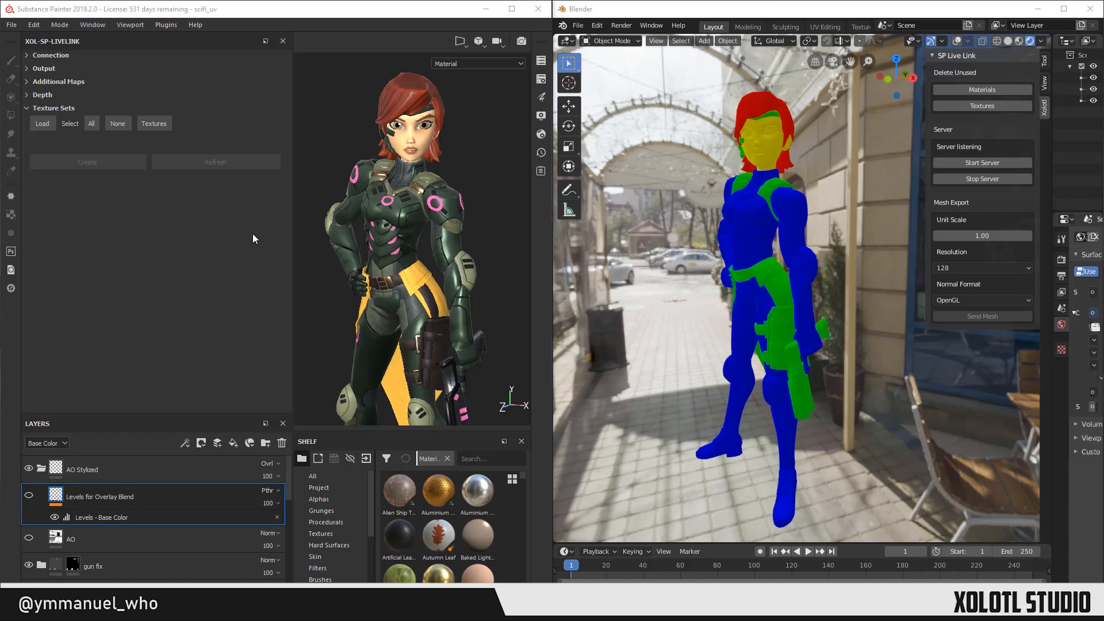
mouse_move(201, 230)
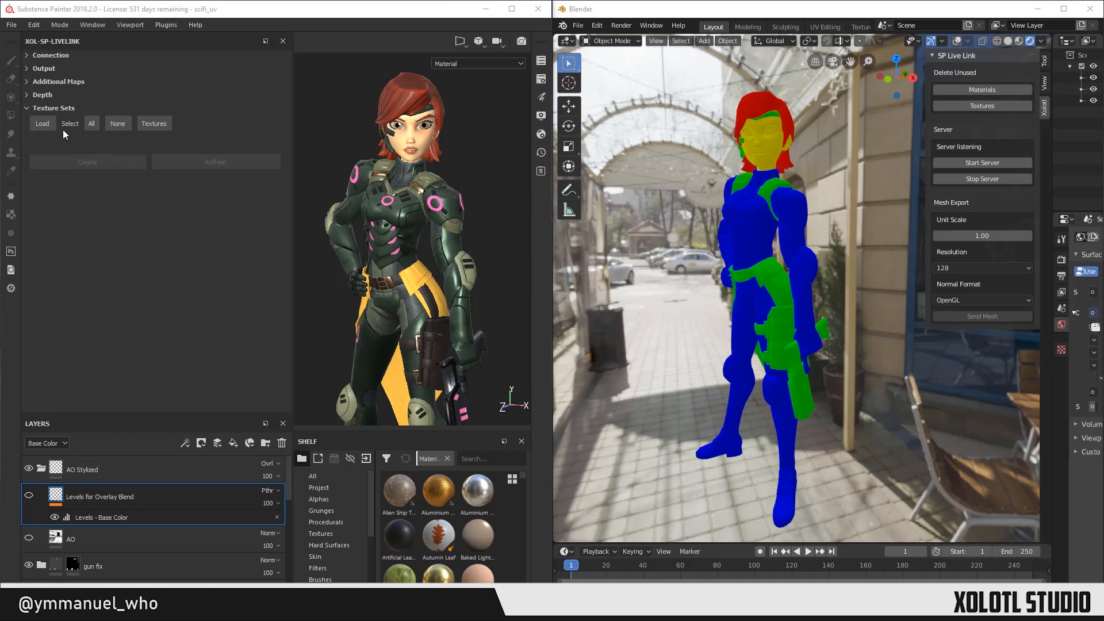
Load and tick Body1, Hair1, Head1 and Props1 texture sets, leaving Mesh [geometry] unticked.
click(69, 123)
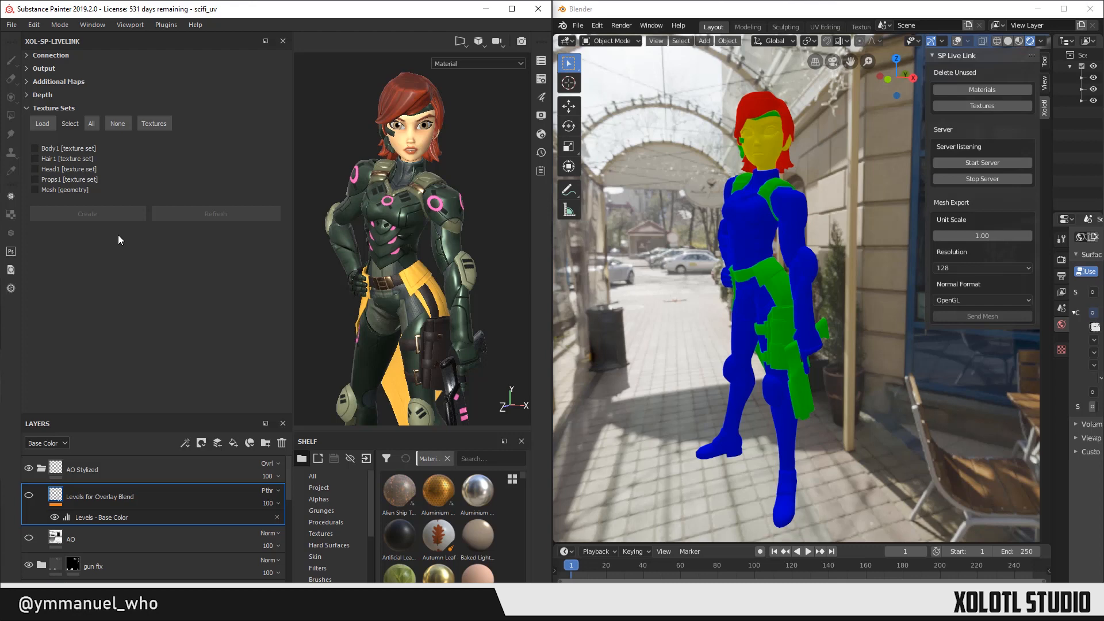
click(91, 123)
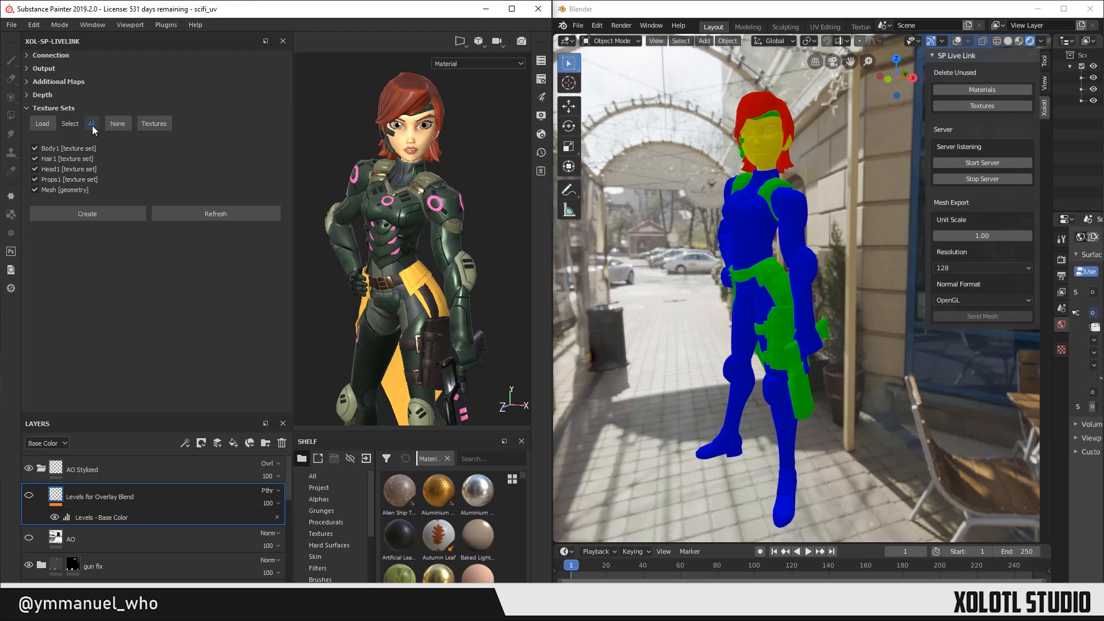
click(154, 123)
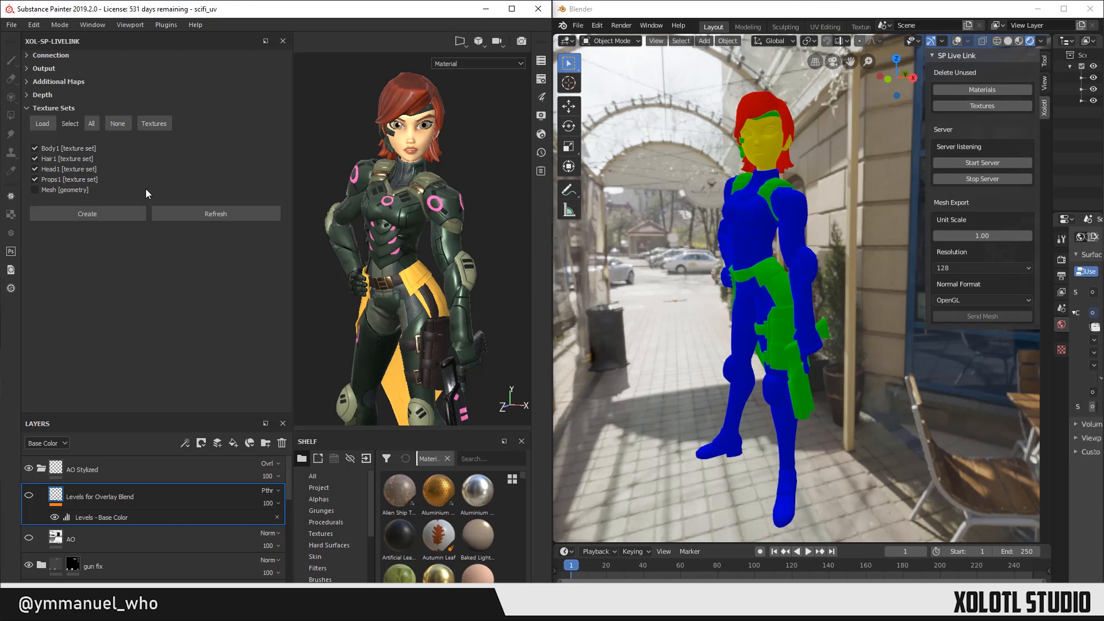
mouse_move(165, 171)
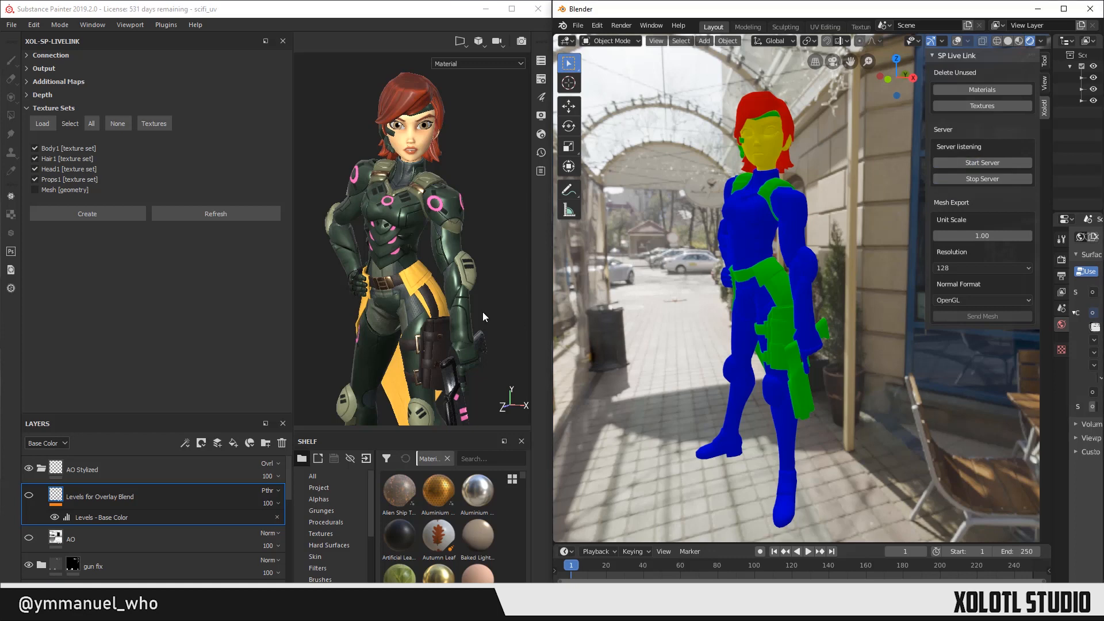
mouse_move(333, 291)
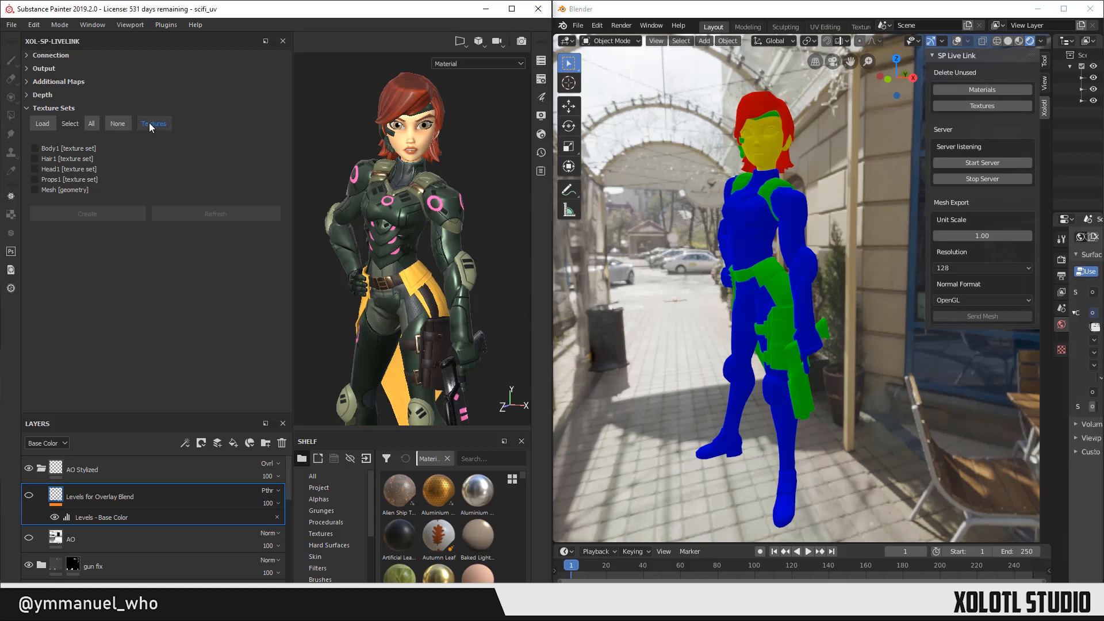
Select only the texture sets and refresh to send the painted textures to Blender.
click(154, 123)
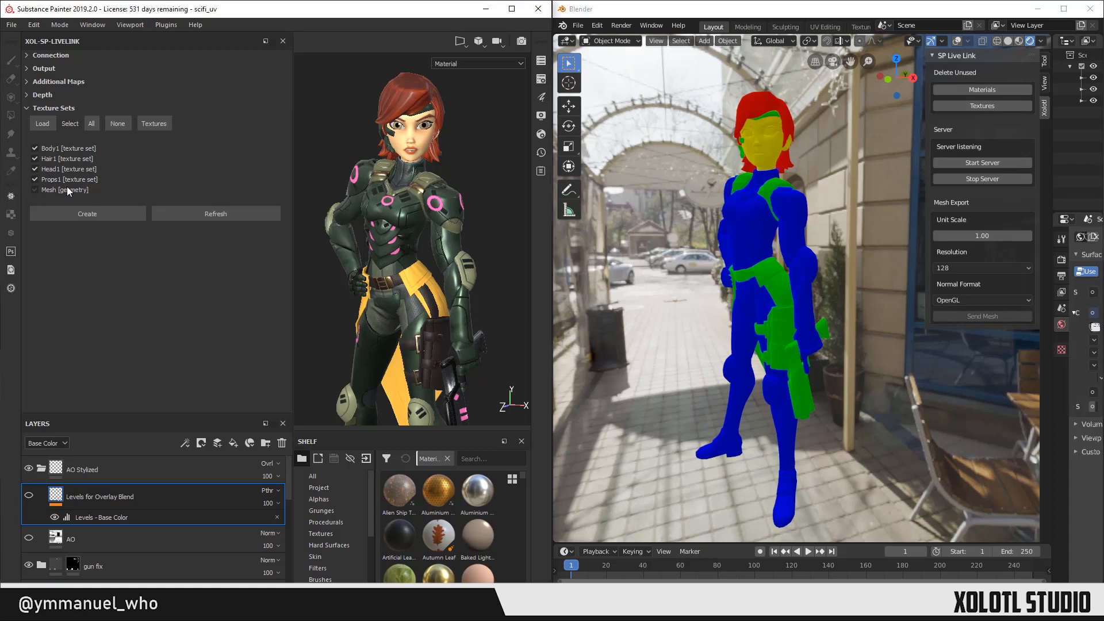
click(35, 189)
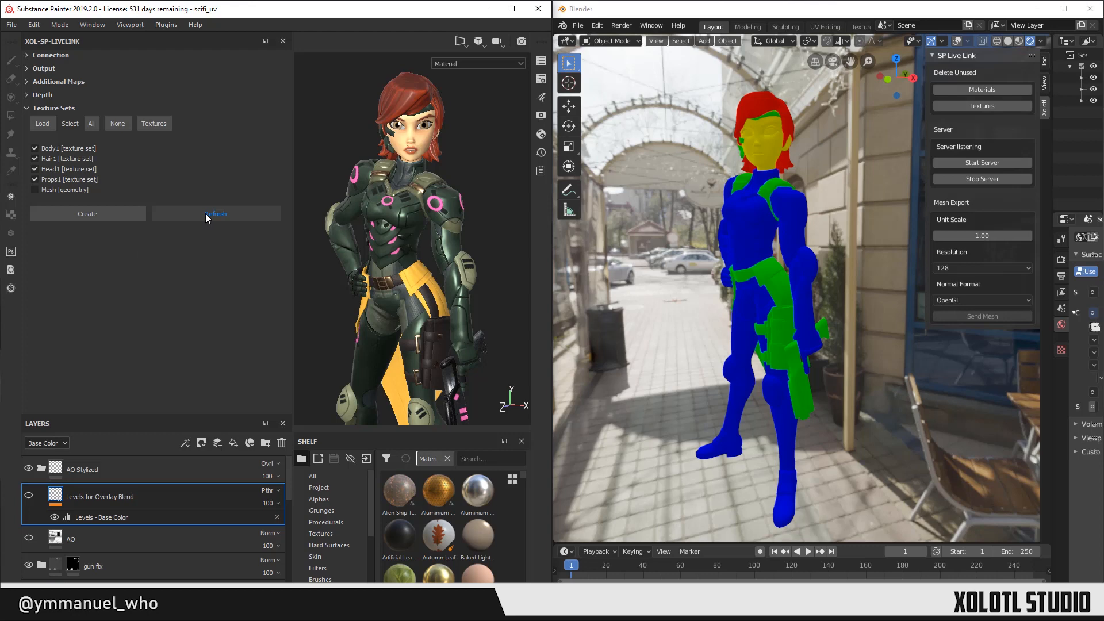
click(216, 214)
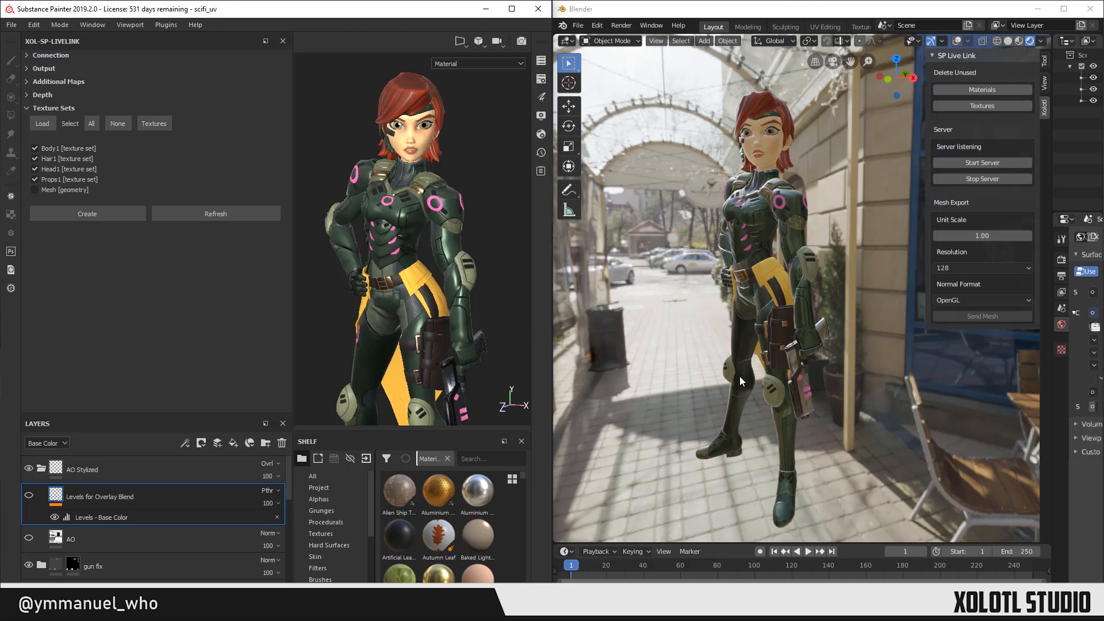
Apply the gold Aluminium Insulator material as a top layer and refresh Blender.
click(438, 492)
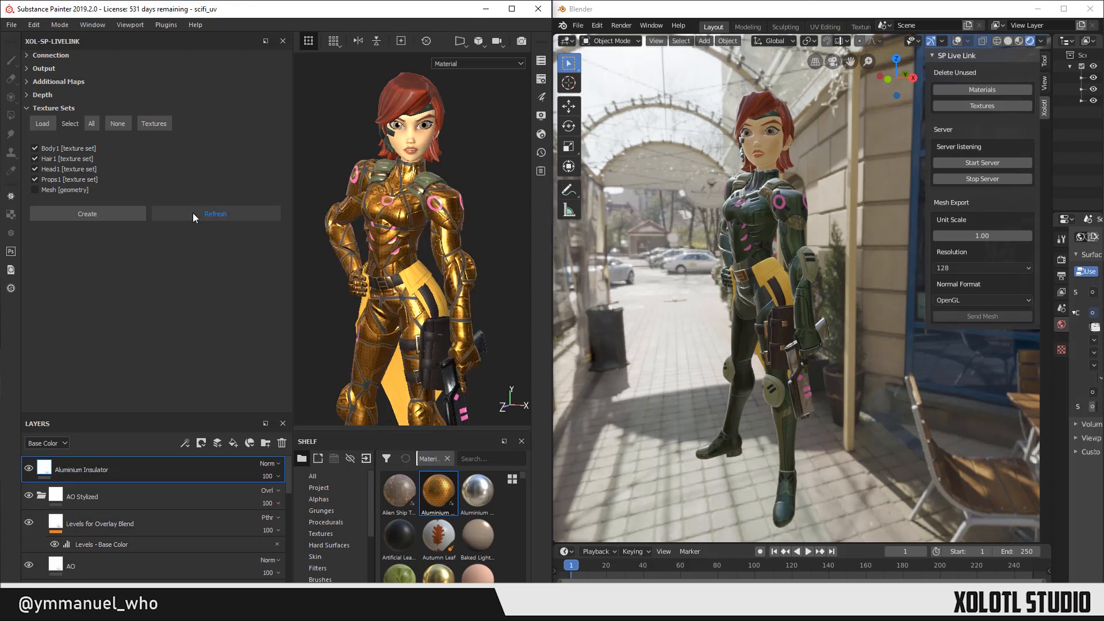
click(216, 213)
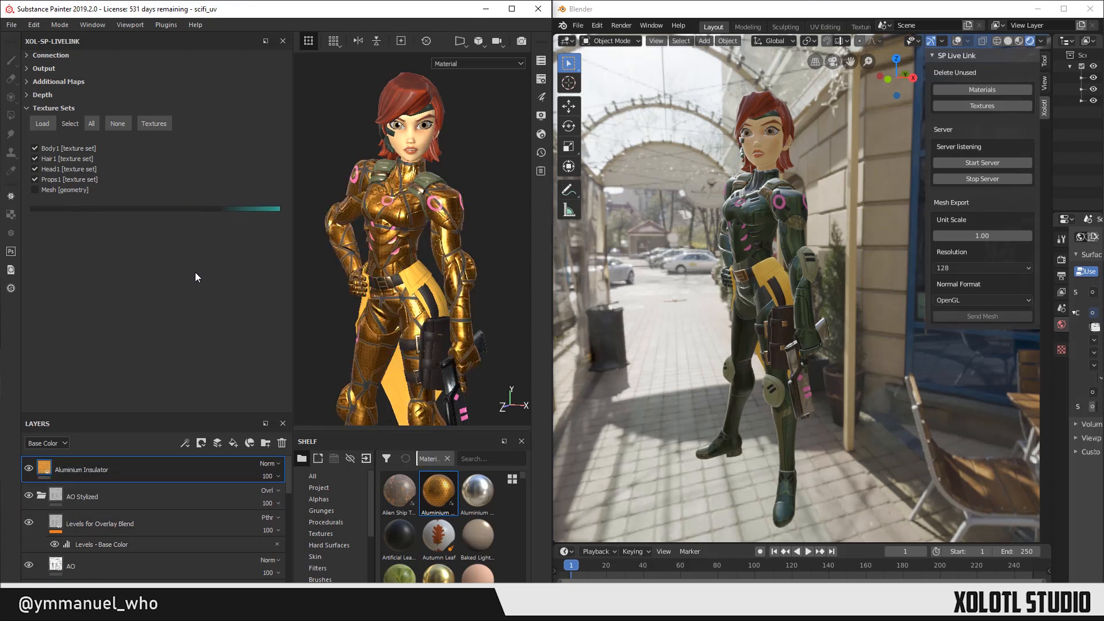
mouse_move(280, 276)
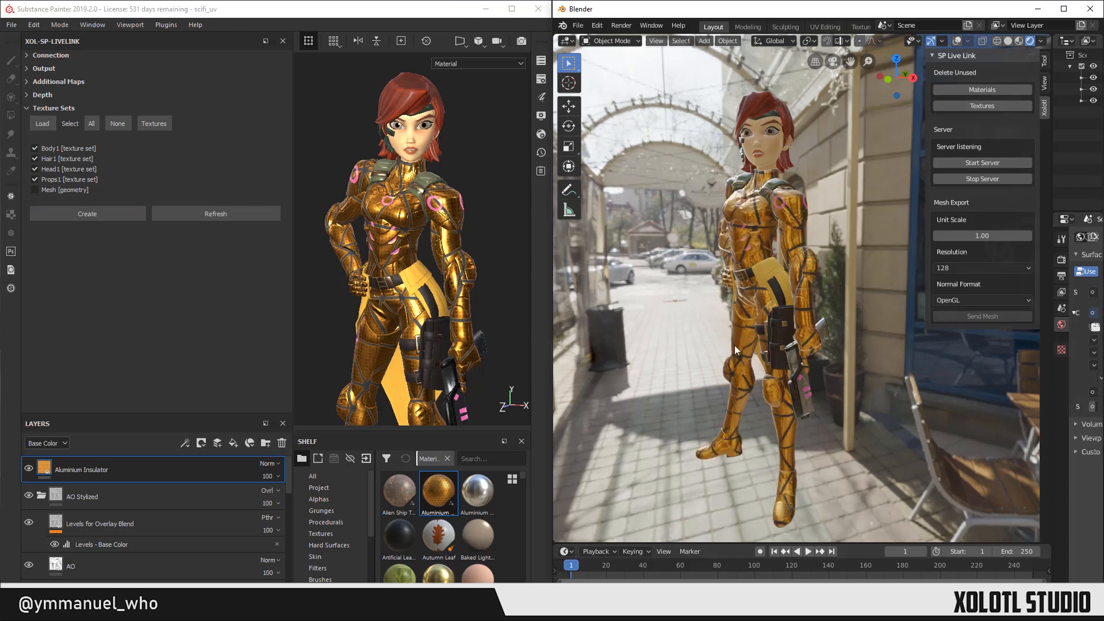
mouse_move(714, 322)
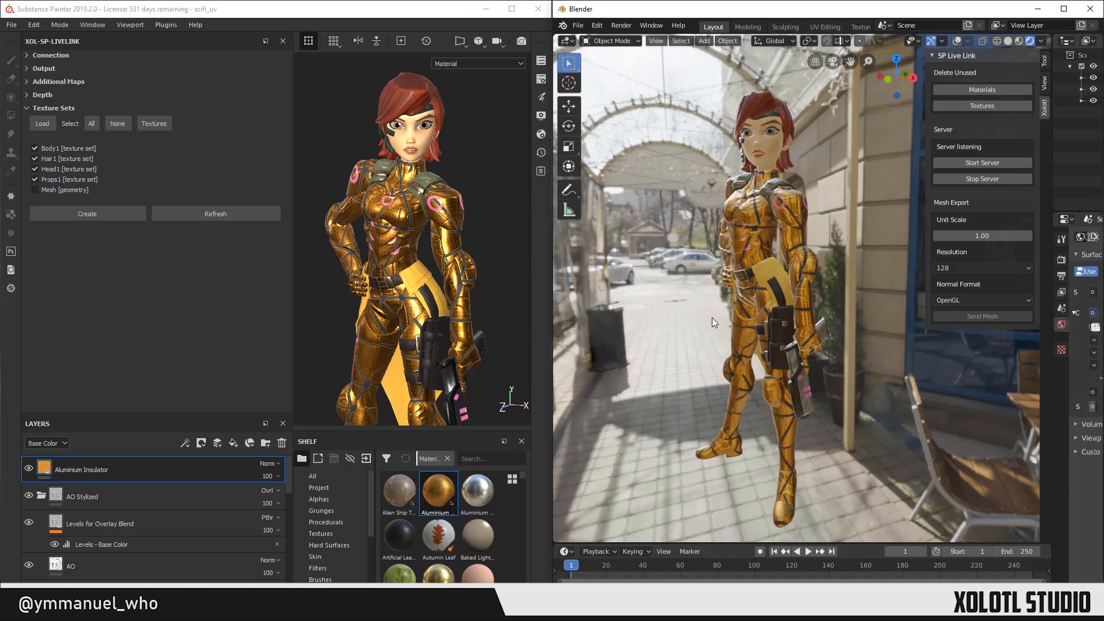